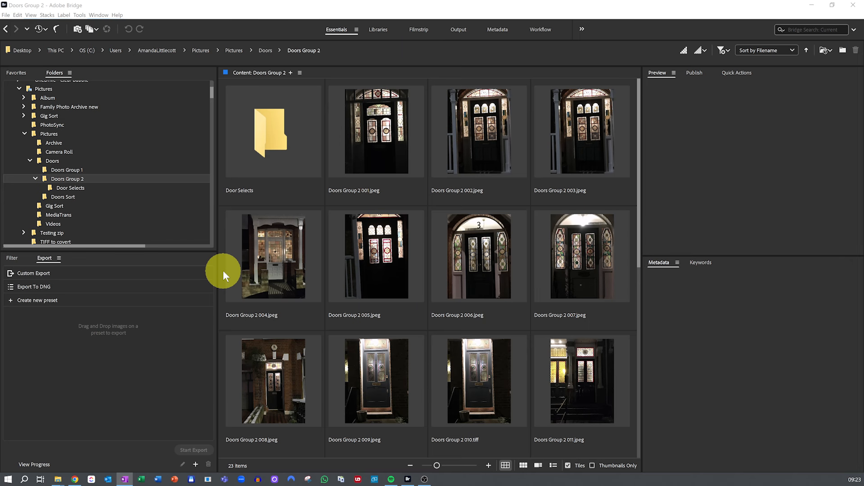
pyautogui.moveTo(101, 55)
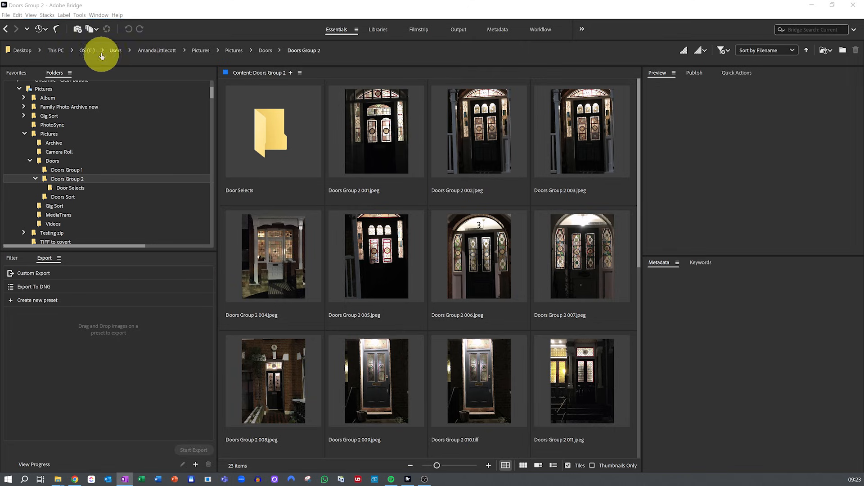
# - Show the Collections panel from the Window menu
pyautogui.click(98, 15)
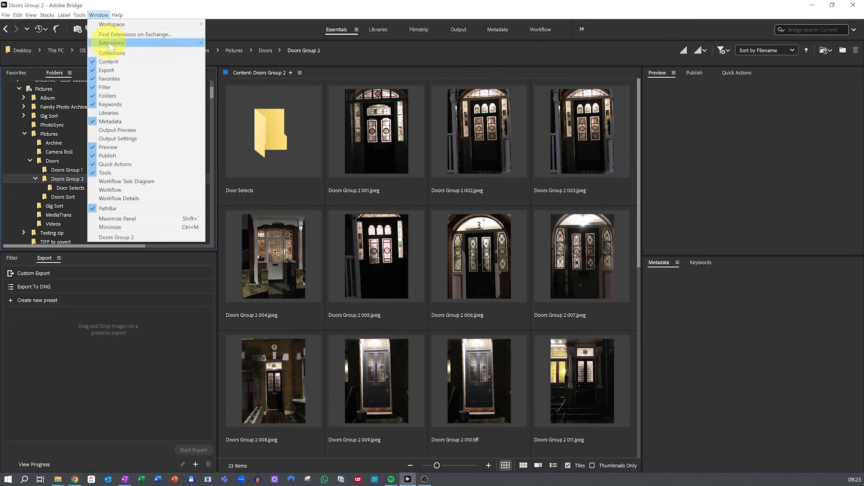
pyautogui.click(112, 53)
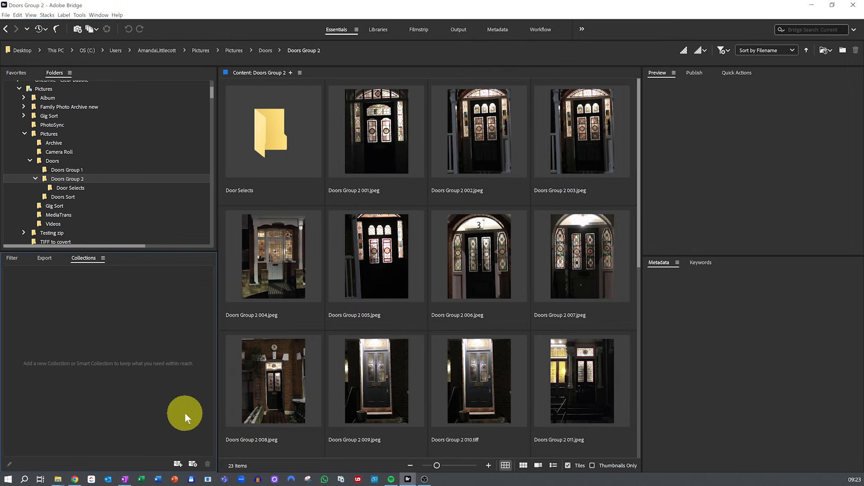
pyautogui.moveTo(193, 466)
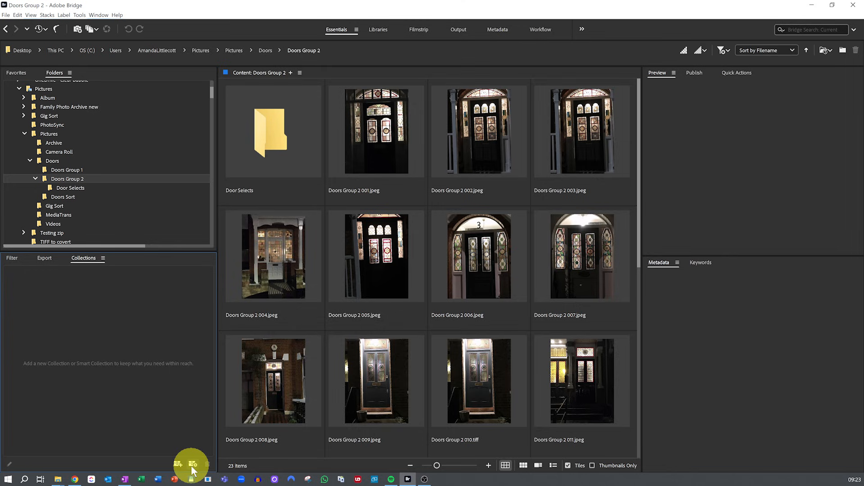
# - Start a new smart collection and name it 'Door'
pyautogui.click(191, 464)
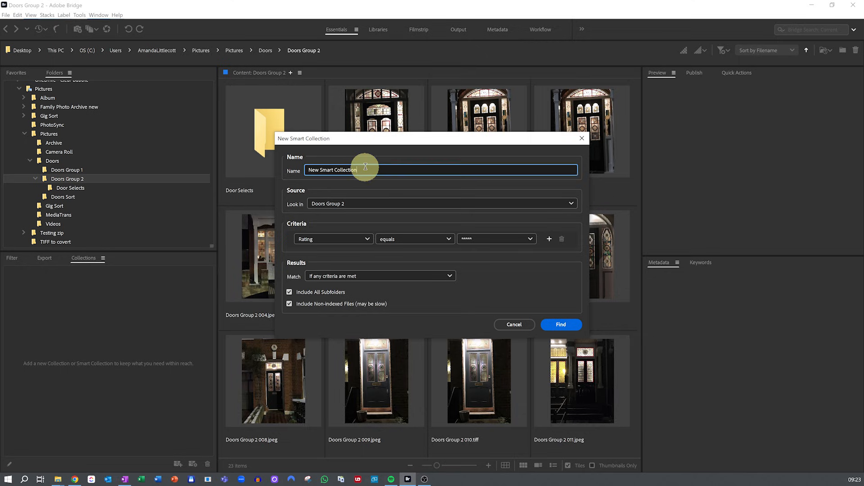
pyautogui.write('Do')
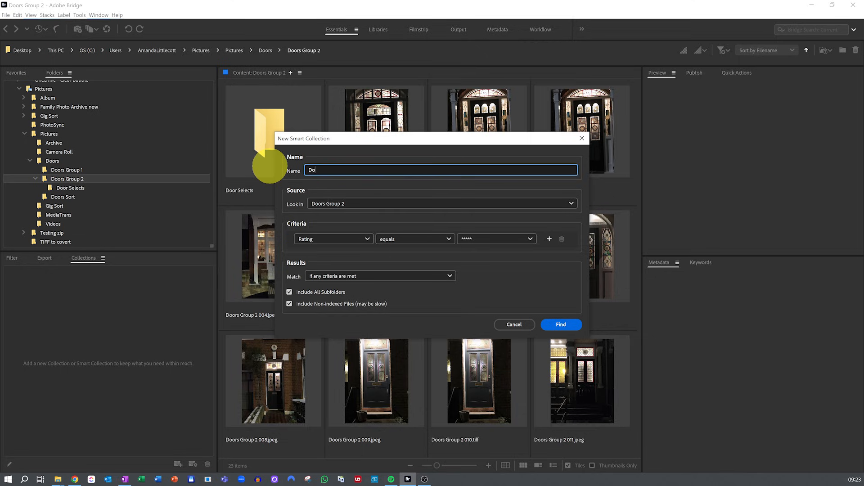
pyautogui.write('or')
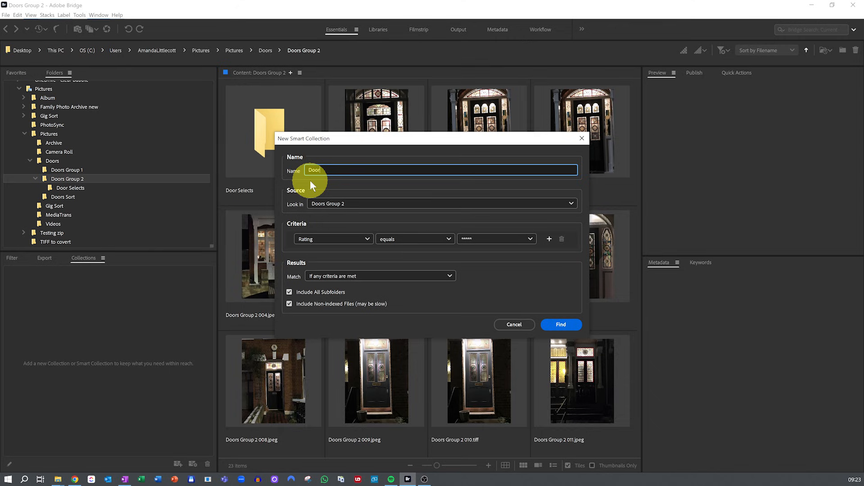
# - Set the criterion to Keywords contains 'Stain Glass Window'
pyautogui.click(333, 238)
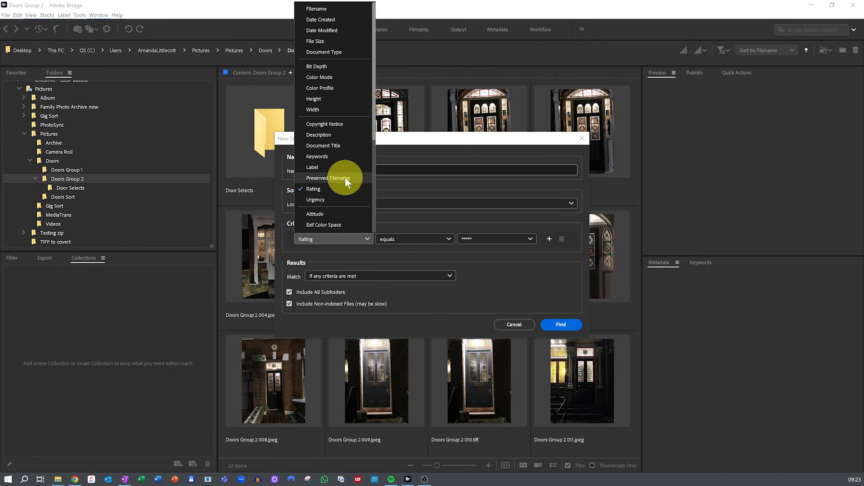
pyautogui.moveTo(322, 160)
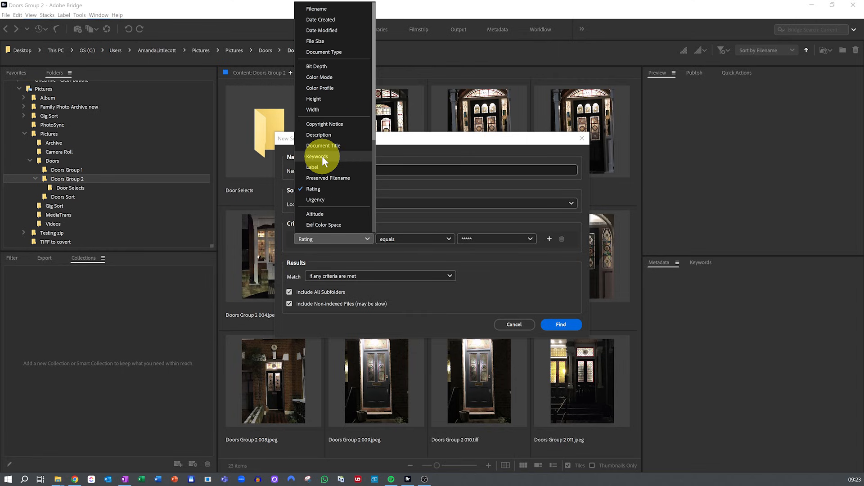
pyautogui.click(316, 156)
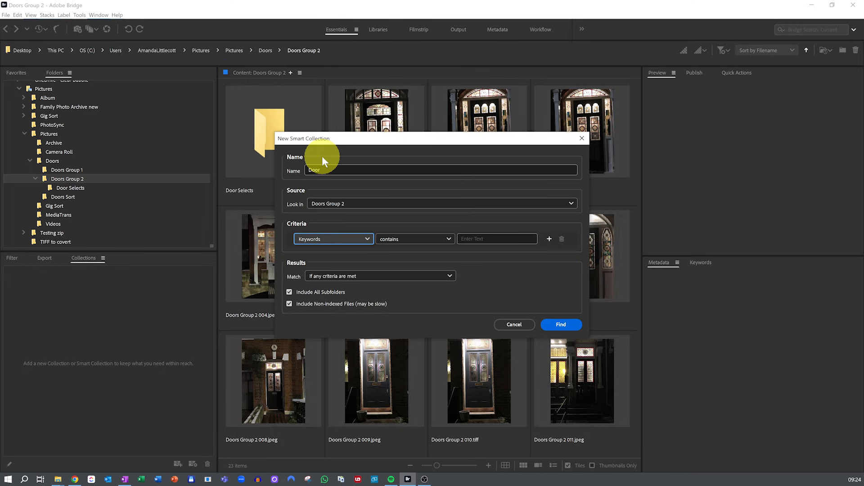
pyautogui.click(496, 239)
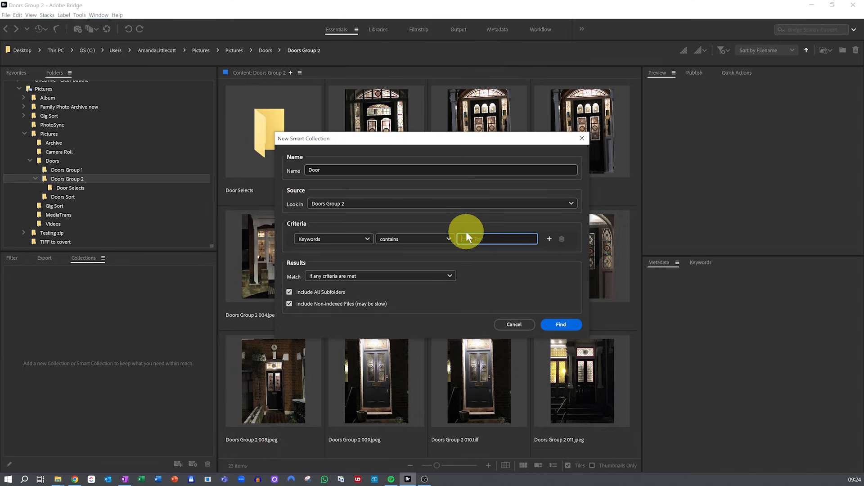
pyautogui.write('Stain Glas')
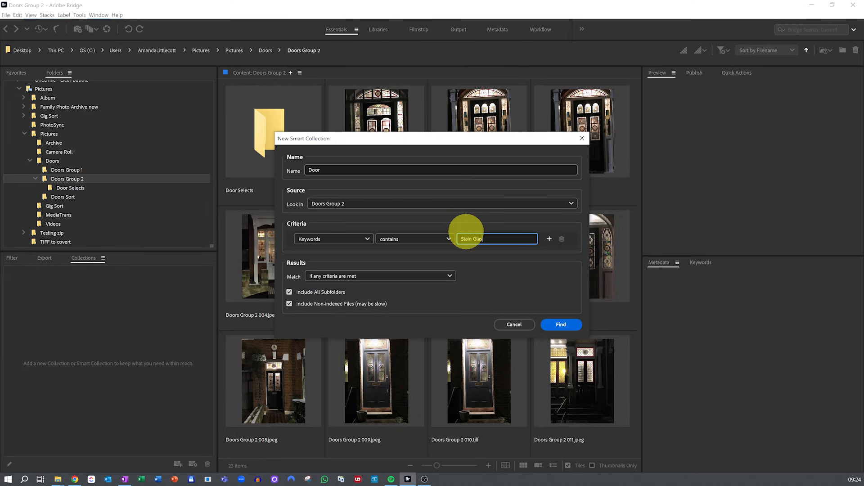
pyautogui.write('s Window')
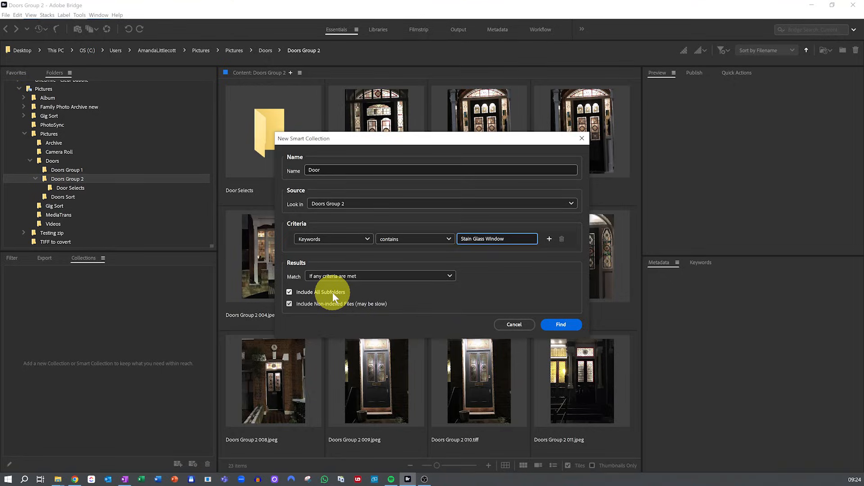
# - Save the Door smart collection via Find, listing 32 matching door photos
pyautogui.click(561, 325)
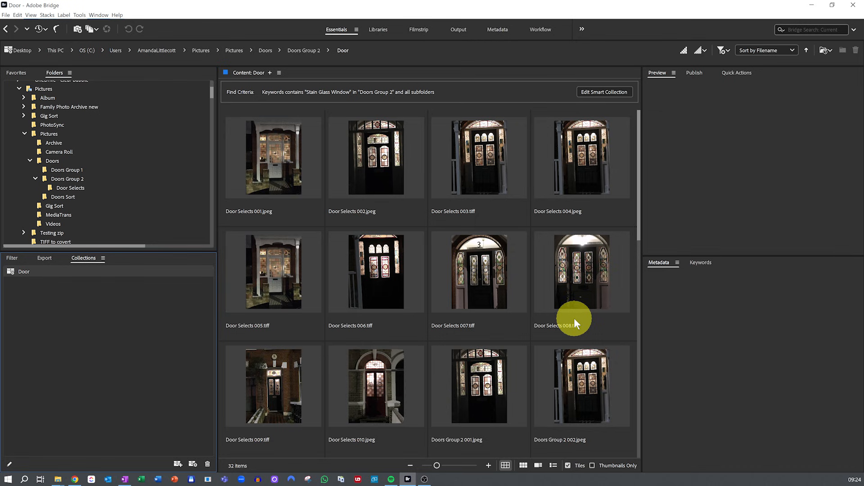
# - Reopen the Door collection's search criteria for editing
pyautogui.rightClick(24, 271)
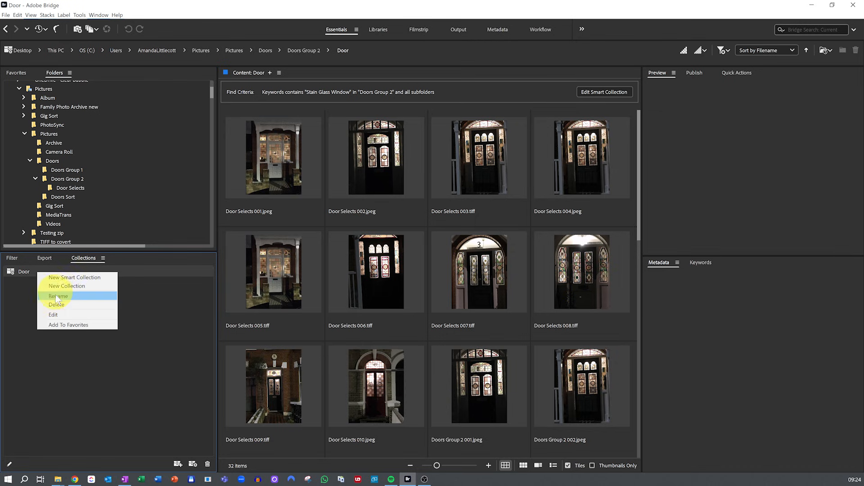
pyautogui.moveTo(53, 314)
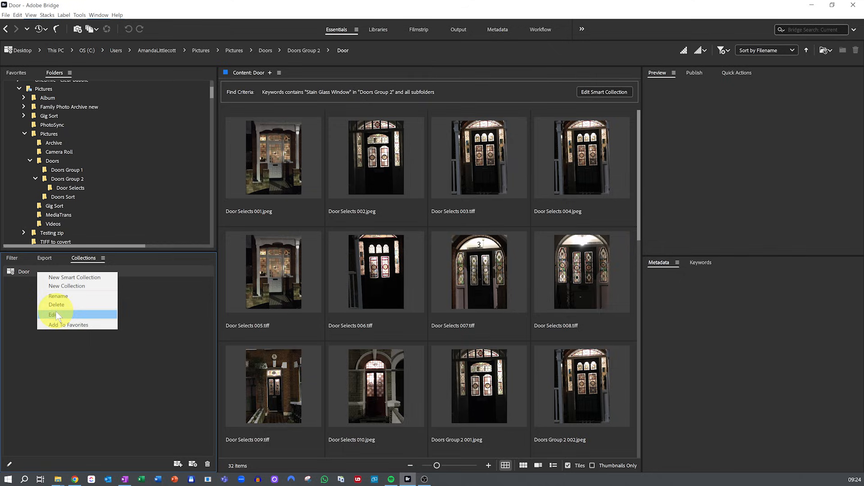
pyautogui.click(51, 314)
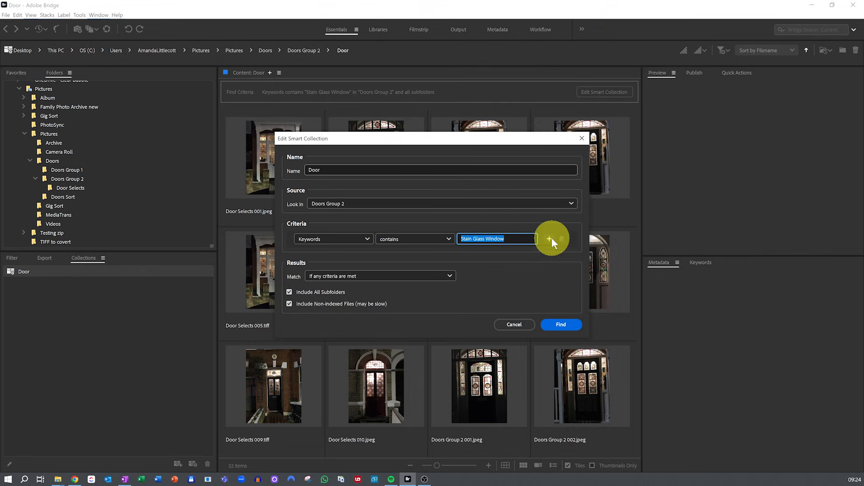
# - Add Date Created greater than 10/1/2021, require all criteria to match, and apply
pyautogui.click(549, 238)
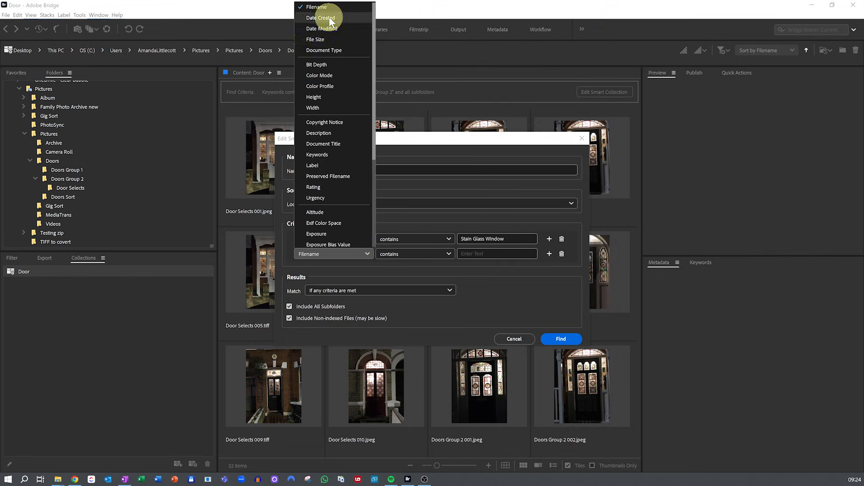
pyautogui.click(320, 18)
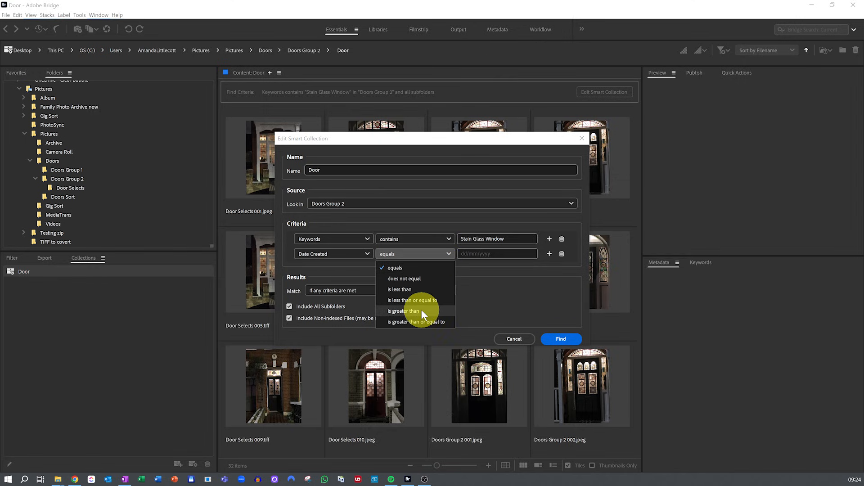
pyautogui.click(403, 311)
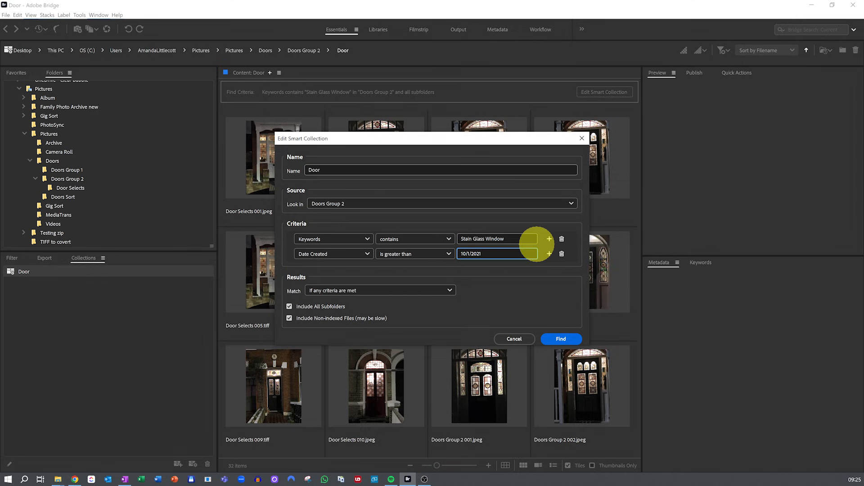
pyautogui.click(379, 291)
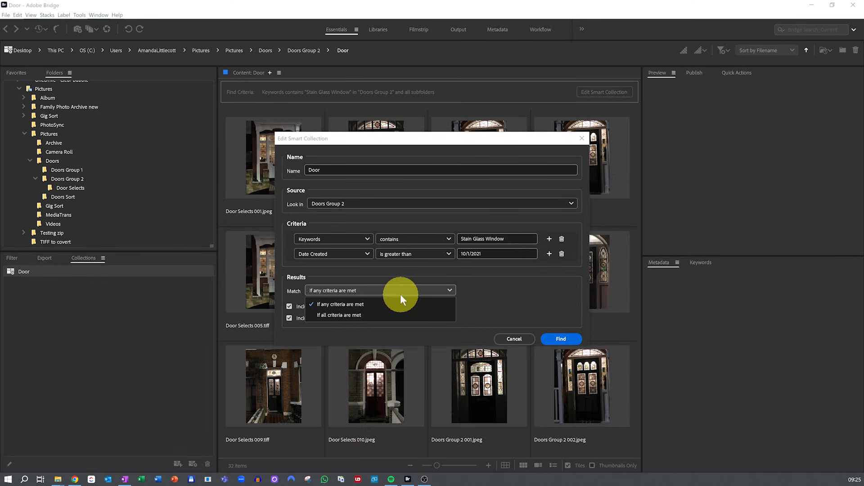
pyautogui.click(337, 315)
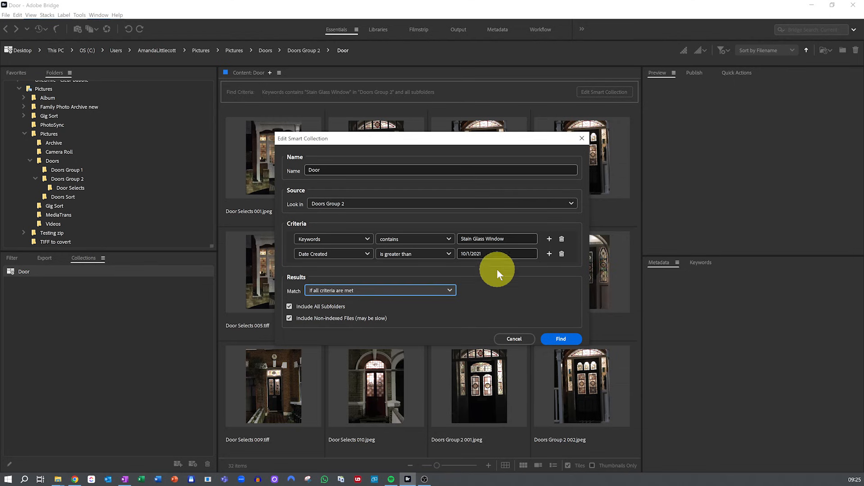
pyautogui.moveTo(561, 338)
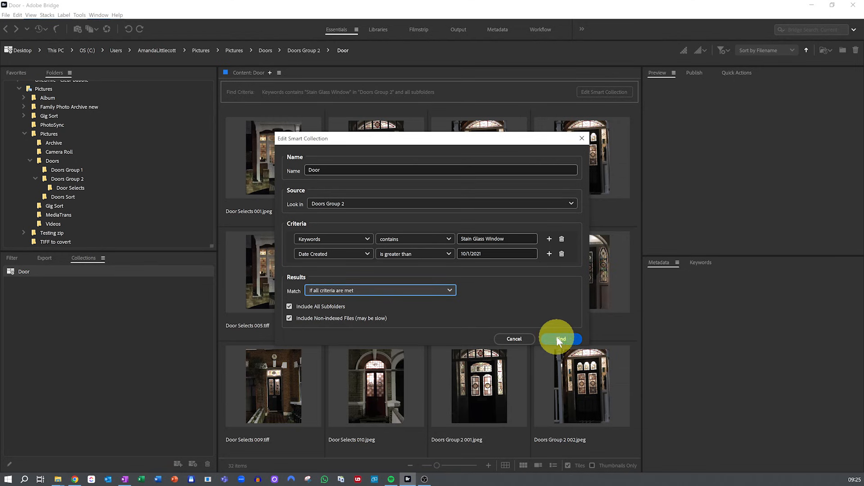
pyautogui.click(561, 338)
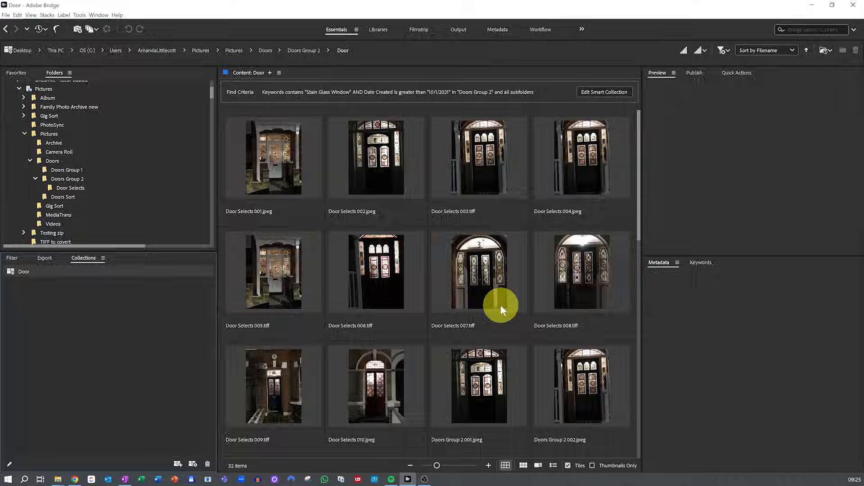
# - Select every photo in the Door collection with Ctrl+A
pyautogui.click(272, 157)
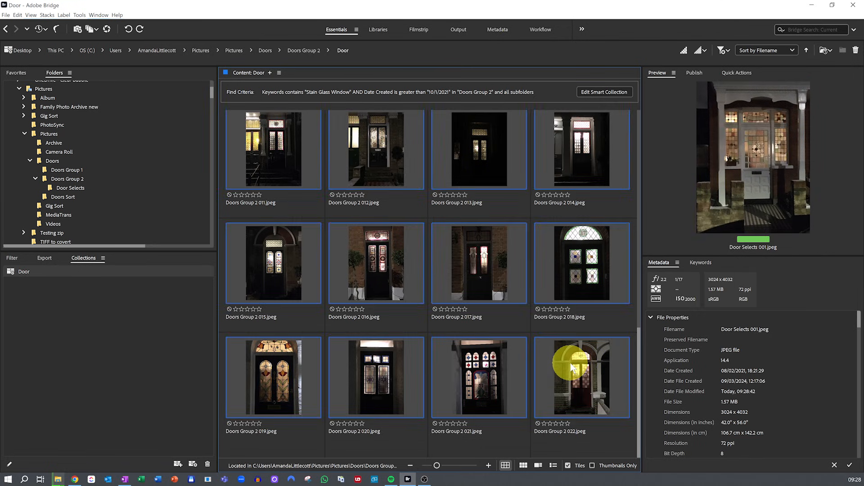
pyautogui.press('ctrl+a')
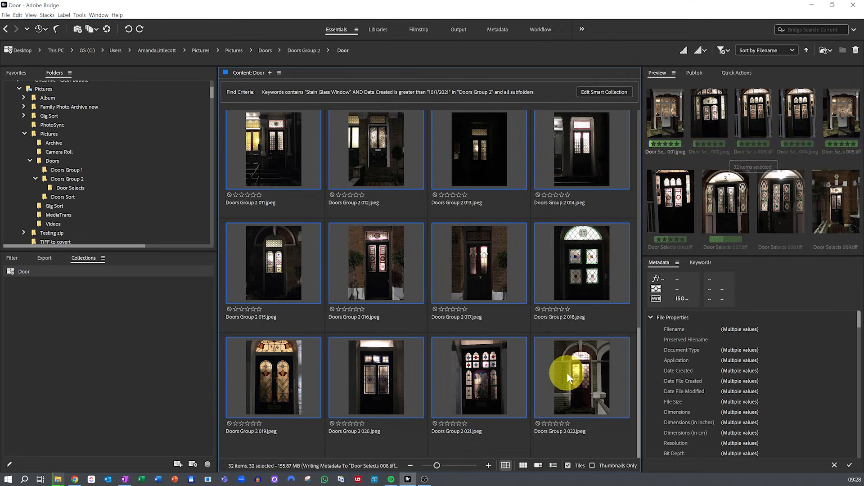